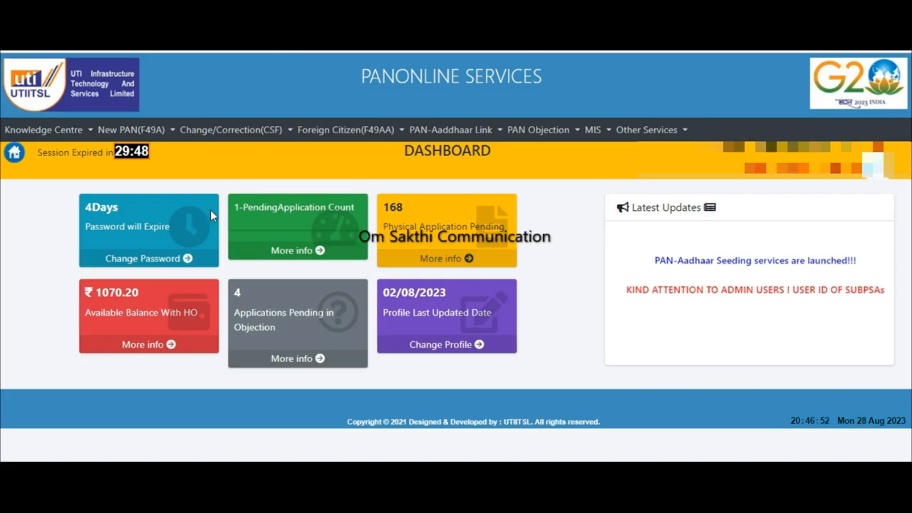
- Go from New PAN(F49A) > PAN Application to the Pending Application For LOT (F49A) list
{"action": "left_click", "coordinate": [131, 130]}
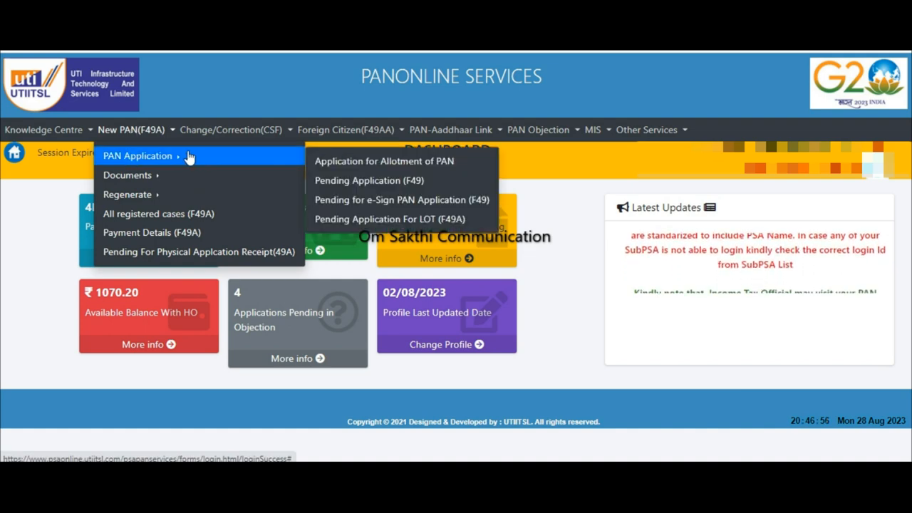
{"action": "mouse_move", "coordinate": [350, 214]}
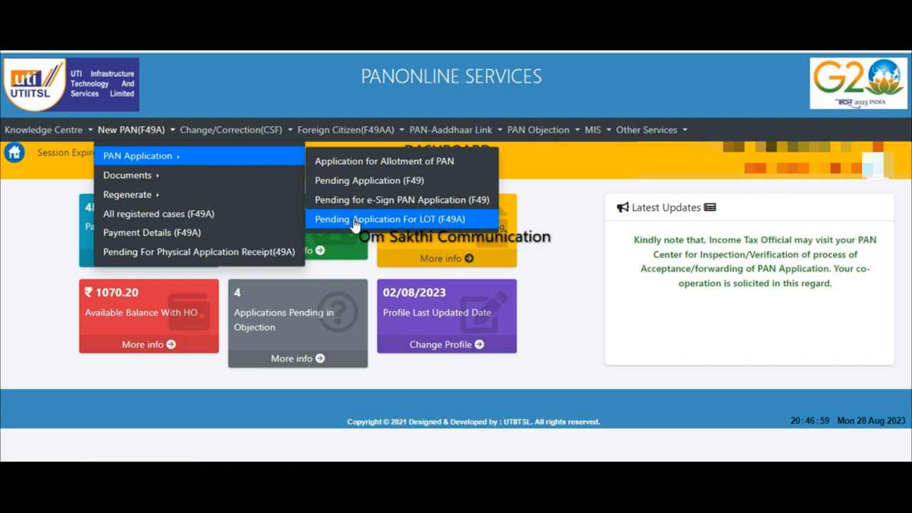
{"action": "mouse_move", "coordinate": [353, 223]}
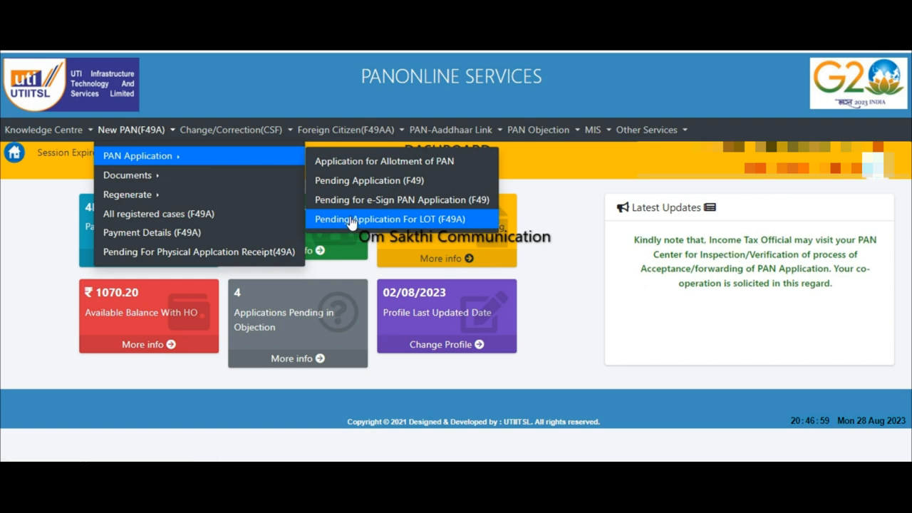
{"action": "left_click", "coordinate": [389, 220]}
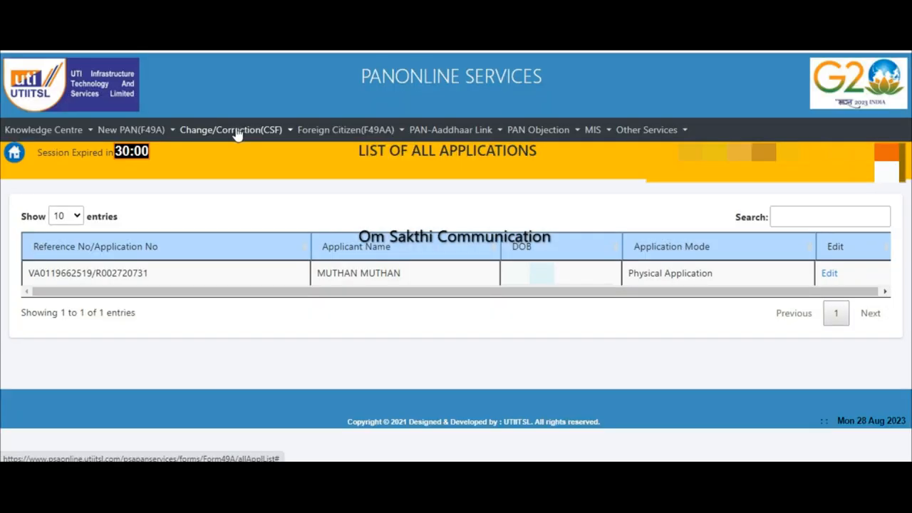
- Edit the single pending physical application from its row in the List of All Applications
{"action": "left_click", "coordinate": [231, 129]}
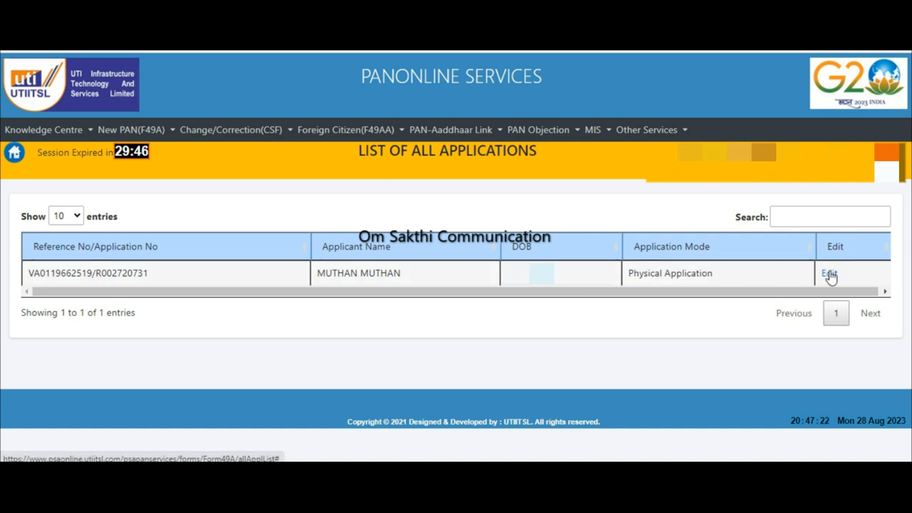
{"action": "left_click", "coordinate": [829, 274]}
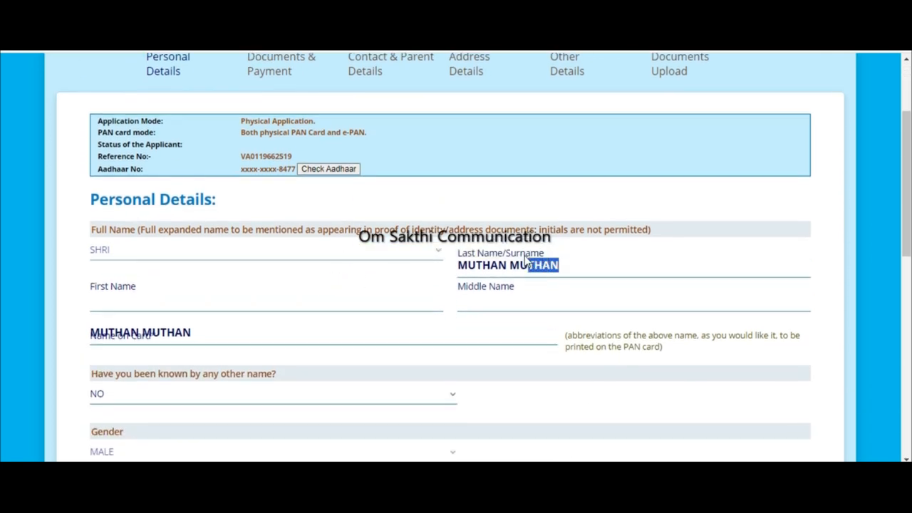
- Advance past Personal Details and Document Details, then accept the Payment Instruction popup with Ok
{"action": "left_click", "coordinate": [582, 255]}
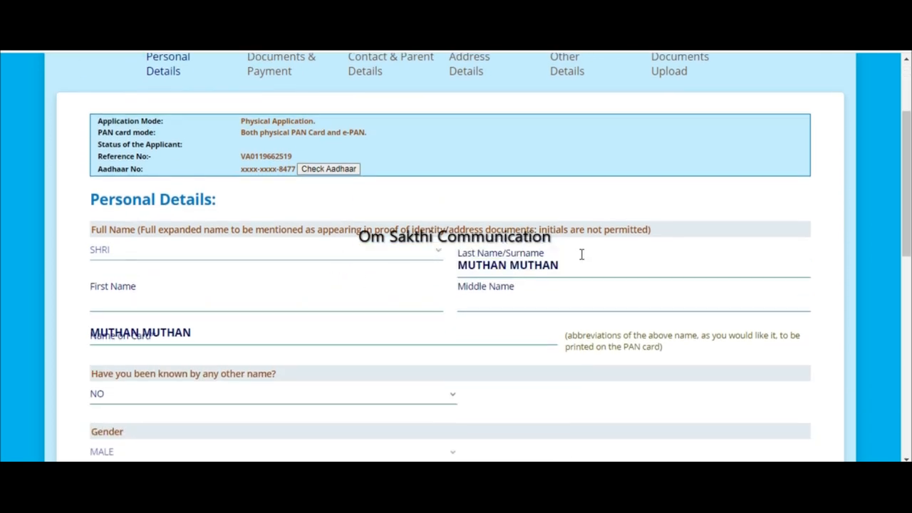
{"action": "scroll", "scroll_direction": "down", "scroll_amount": 3}
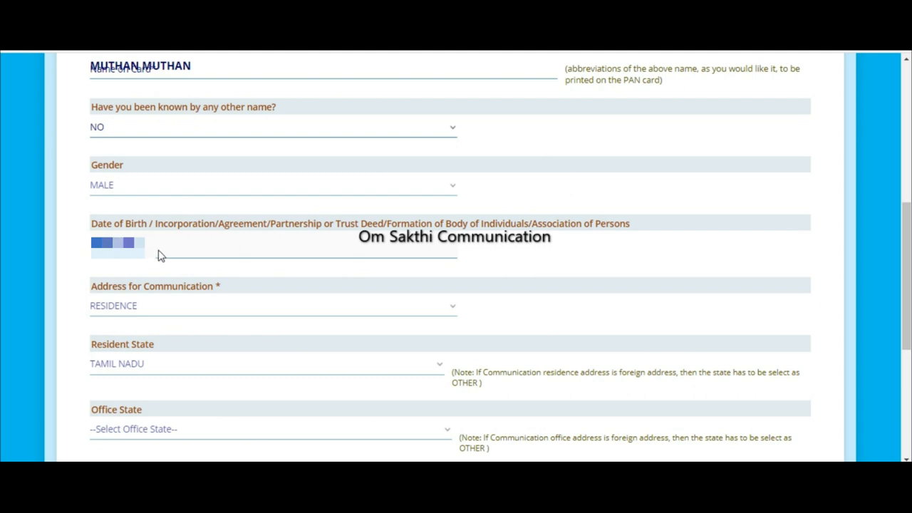
{"action": "scroll", "scroll_direction": "down", "scroll_amount": 3}
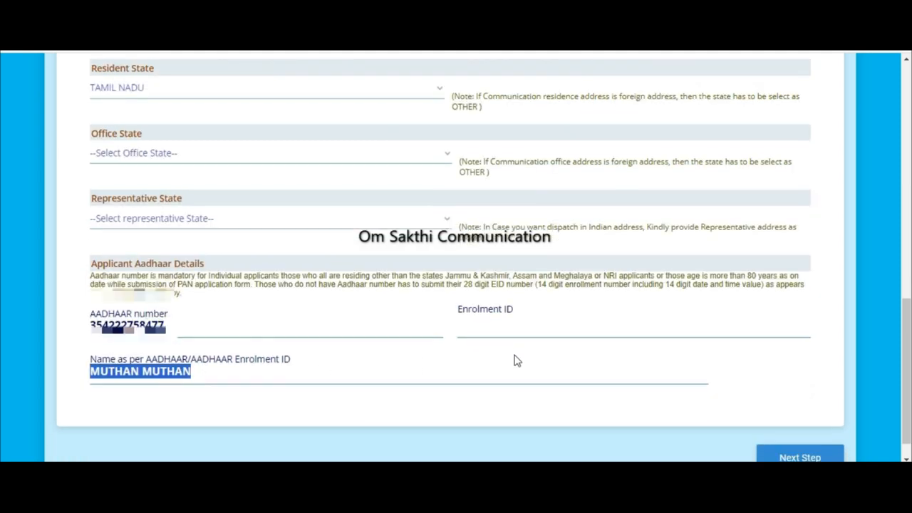
{"action": "scroll", "scroll_direction": "down", "scroll_amount": 3}
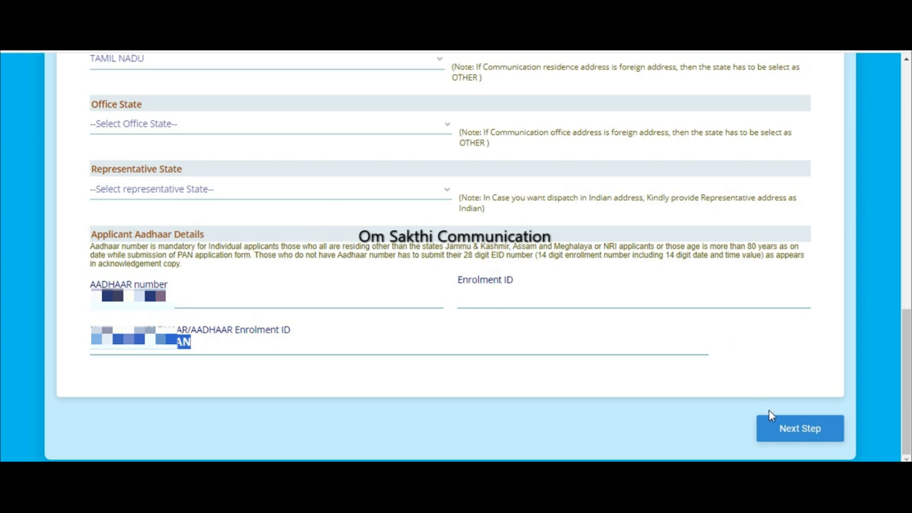
{"action": "left_click", "coordinate": [800, 427]}
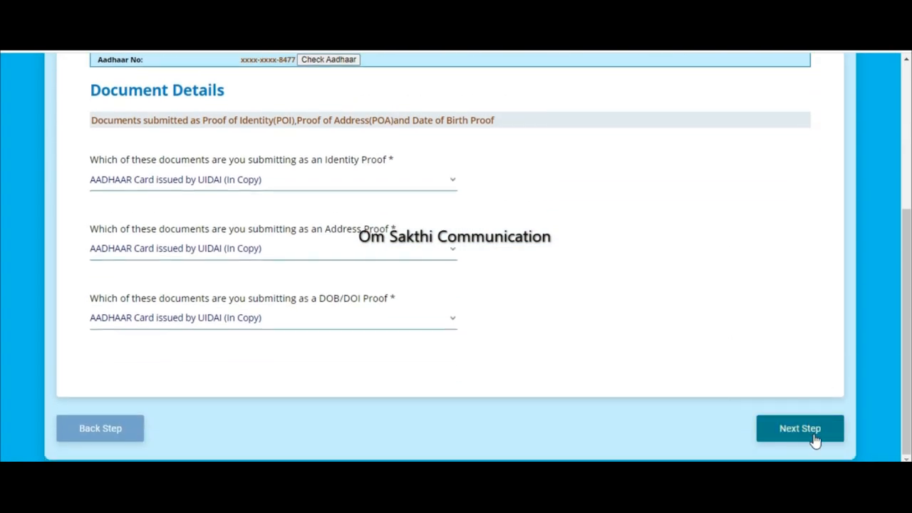
{"action": "left_click", "coordinate": [799, 427]}
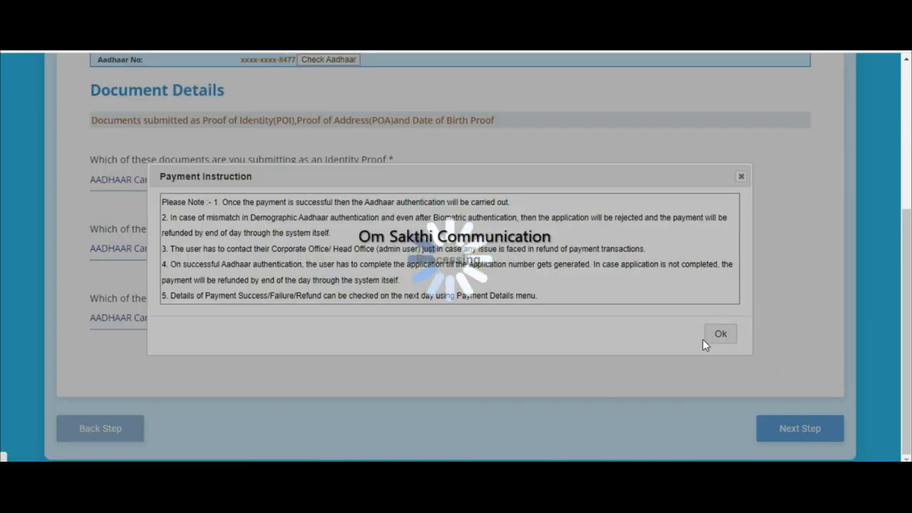
{"action": "left_click", "coordinate": [721, 333]}
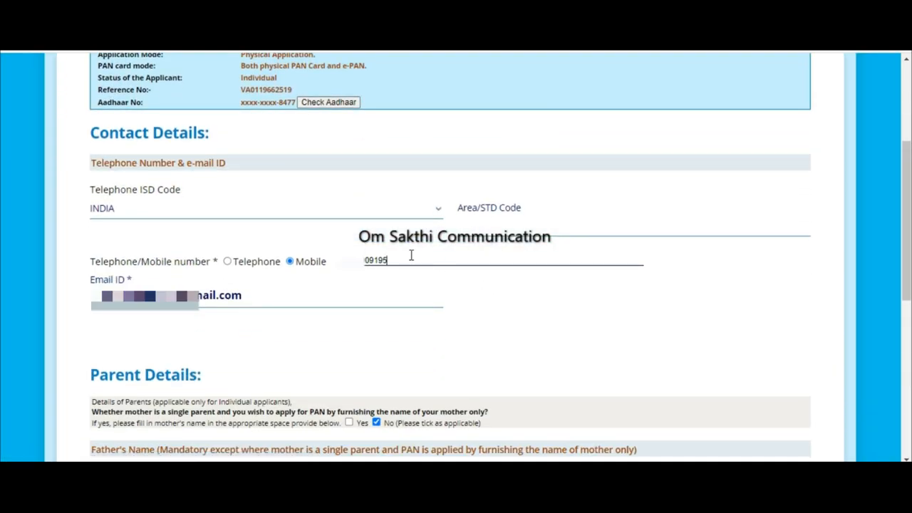
- Review Contact & Parent Details and continue to the Address Details page
{"action": "key", "text": "Backspace"}
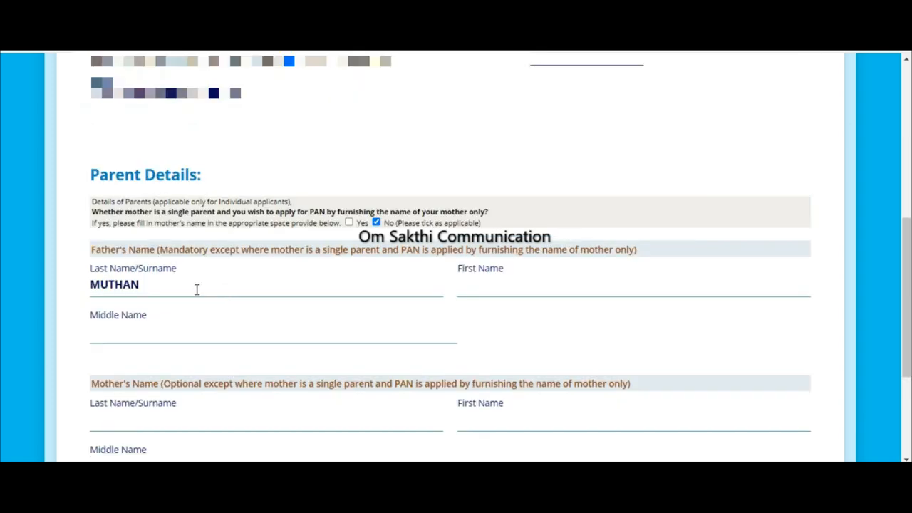
{"action": "mouse_move", "coordinate": [207, 319]}
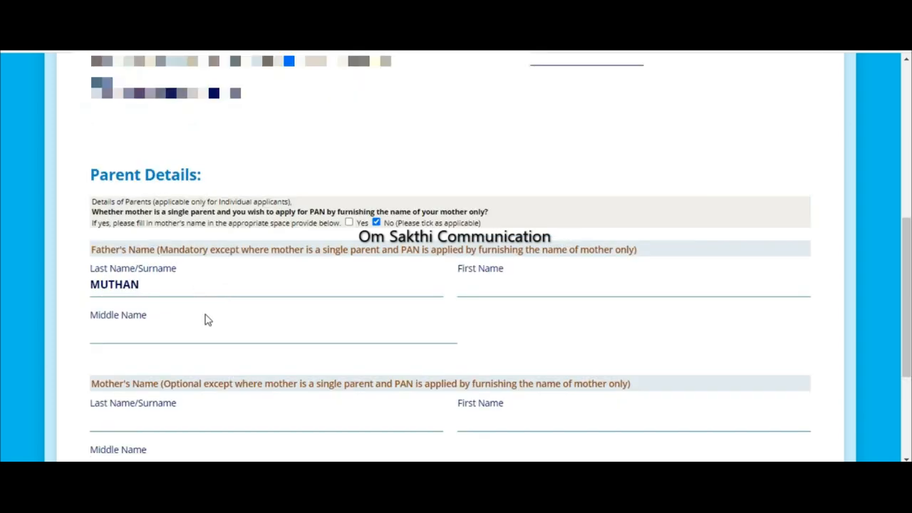
{"action": "scroll", "scroll_direction": "up", "scroll_amount": 3}
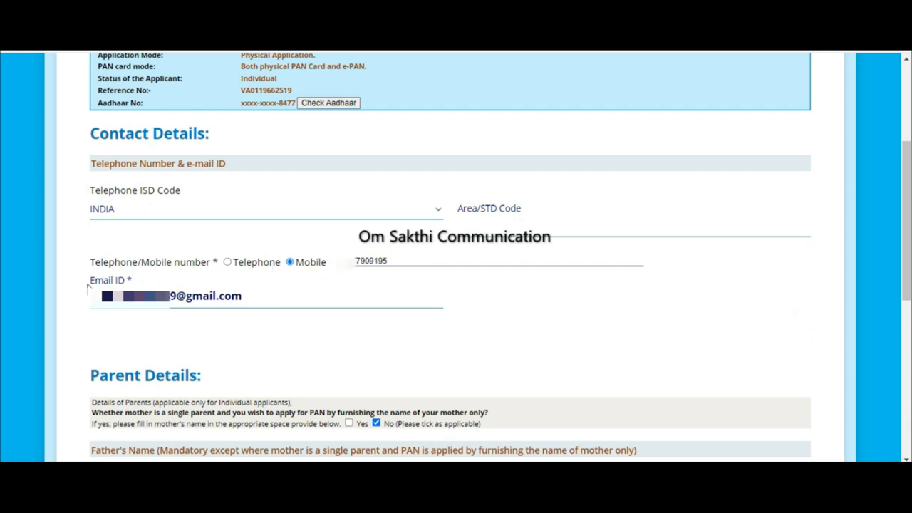
{"action": "scroll", "scroll_direction": "down", "scroll_amount": 3}
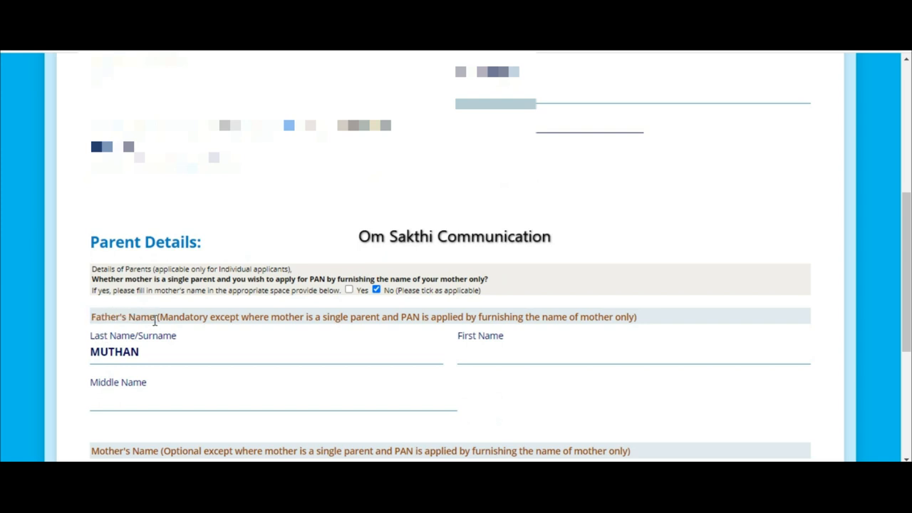
{"action": "scroll", "scroll_direction": "down", "scroll_amount": 3}
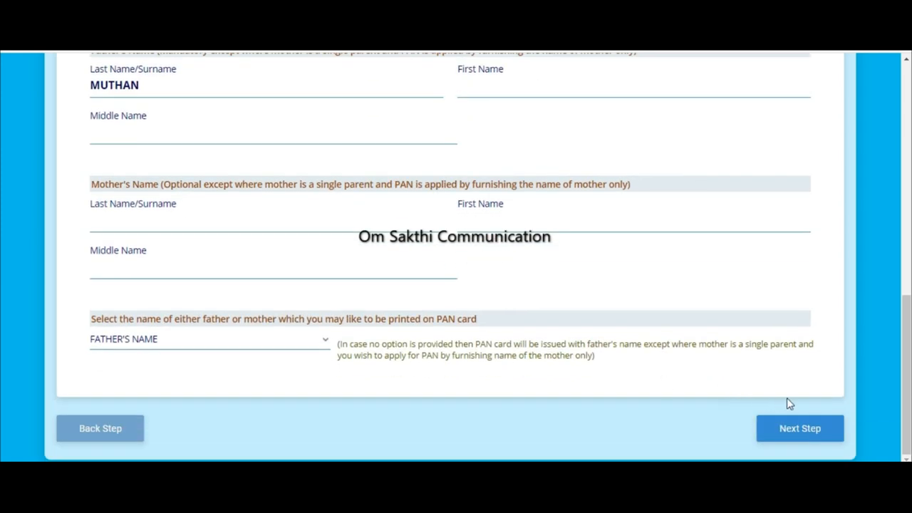
{"action": "left_click", "coordinate": [800, 427]}
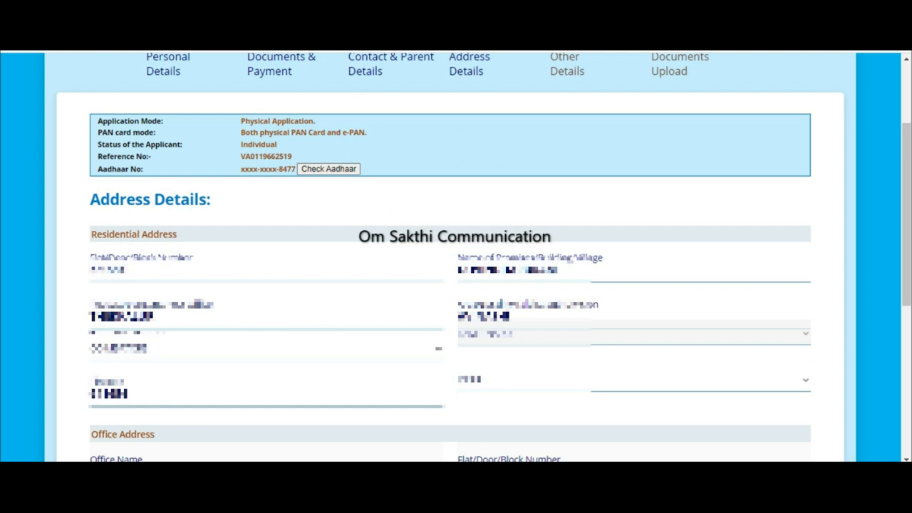
- Review Address Details and Other Details, continuing through to the Documents Upload page
{"action": "scroll", "scroll_direction": "down", "scroll_amount": 3}
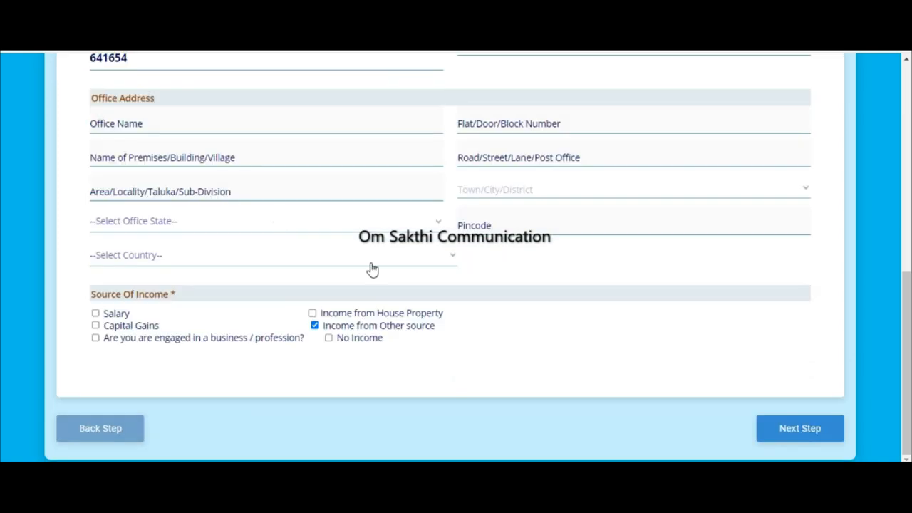
{"action": "left_click", "coordinate": [798, 428]}
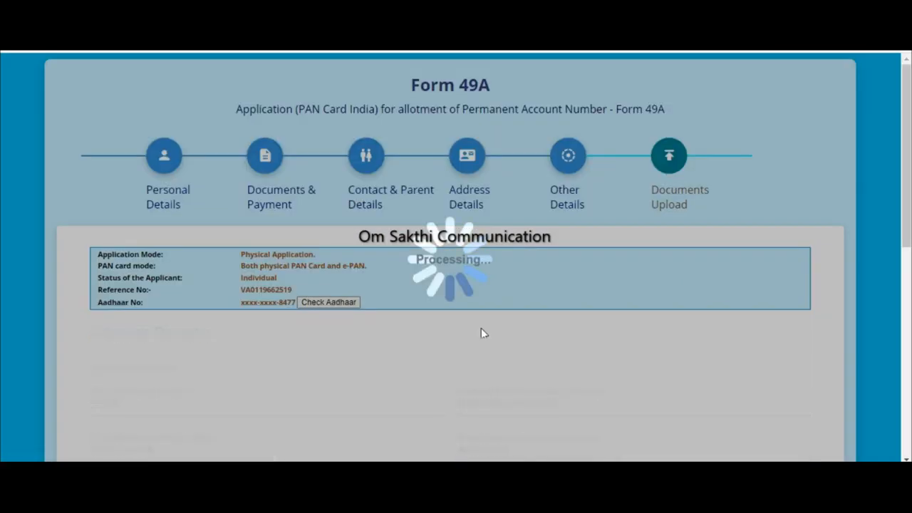
{"action": "scroll", "scroll_direction": "down", "scroll_amount": 3}
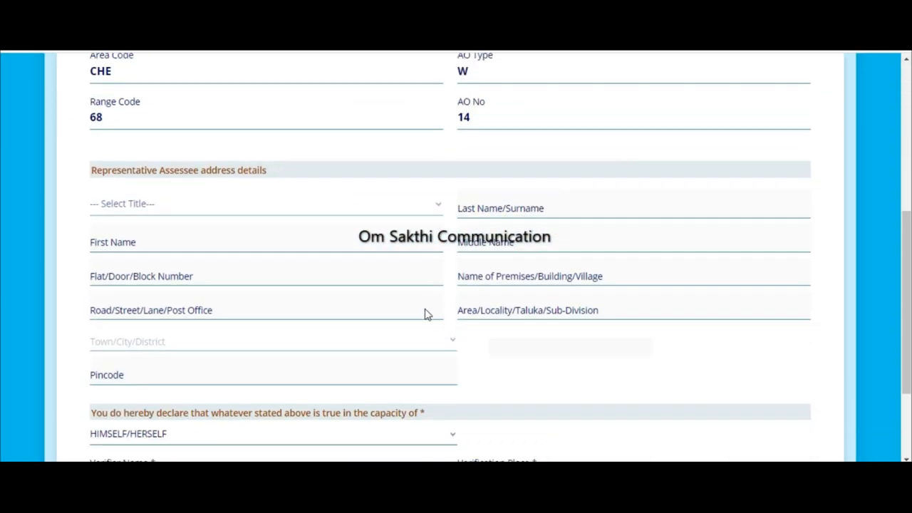
{"action": "scroll", "scroll_direction": "down", "scroll_amount": 3}
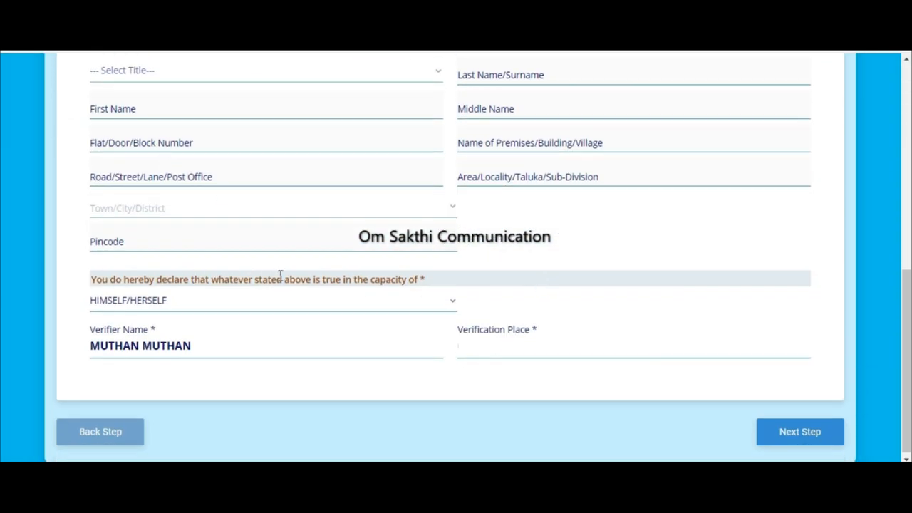
{"action": "left_click", "coordinate": [798, 432]}
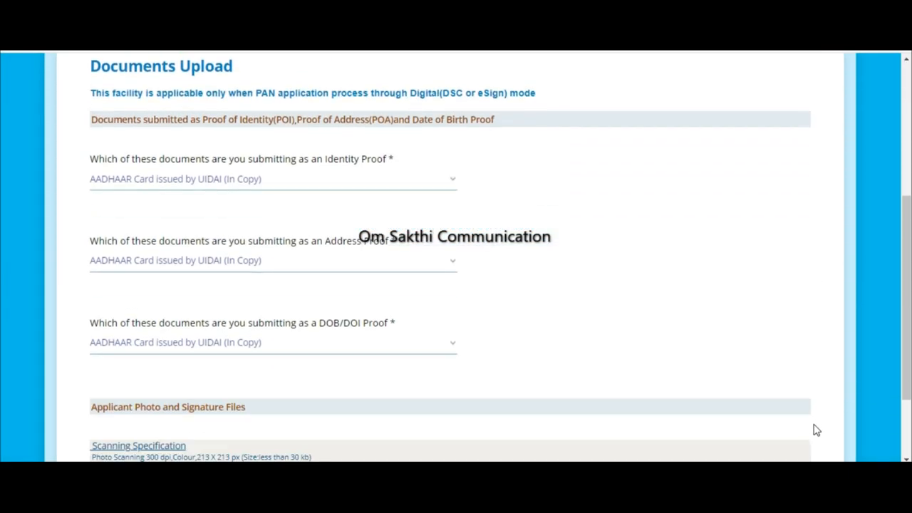
- Submit the edited application from the Documents Upload page to get the Form 49A acknowledgment receipt
{"action": "scroll", "scroll_direction": "down", "scroll_amount": 3}
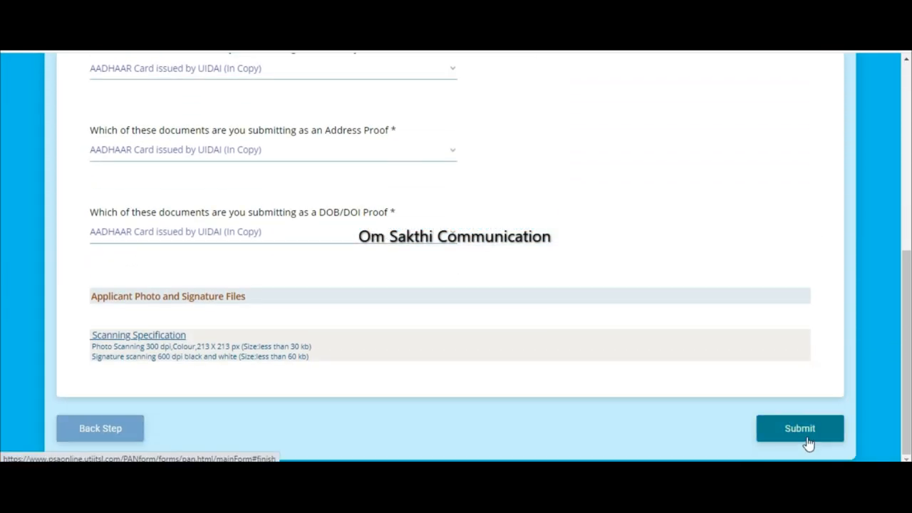
{"action": "left_click", "coordinate": [801, 427]}
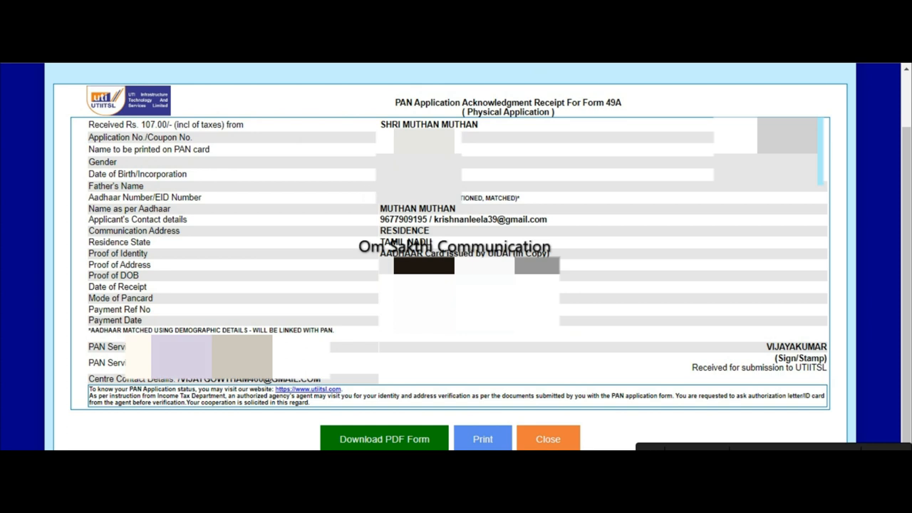
{"action": "double_click", "coordinate": [393, 219]}
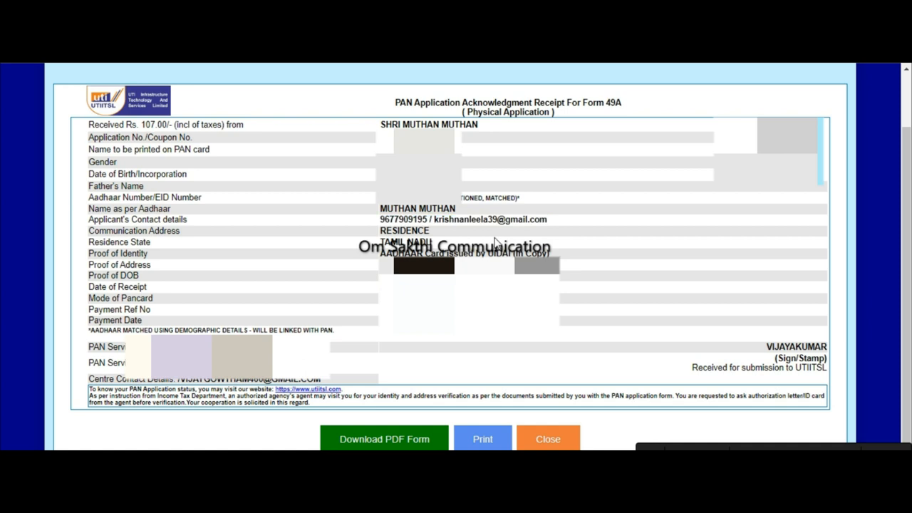
{"action": "double_click", "coordinate": [404, 231]}
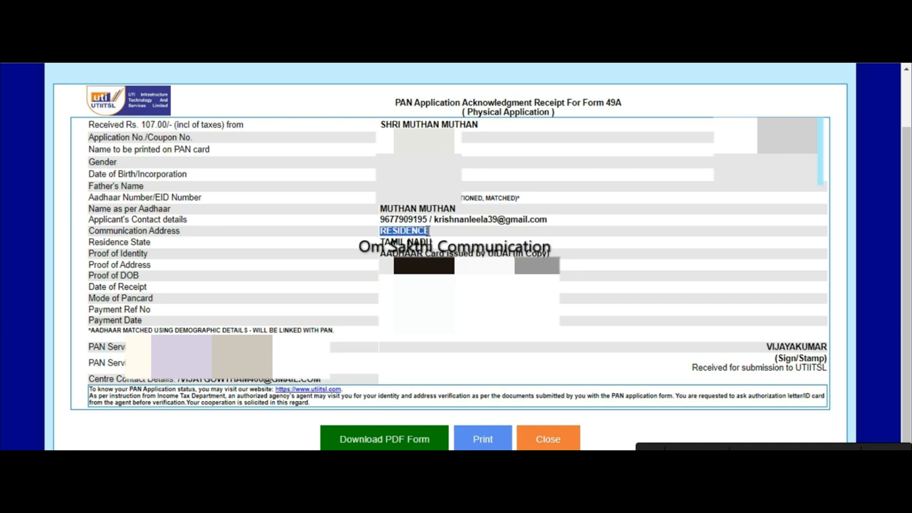